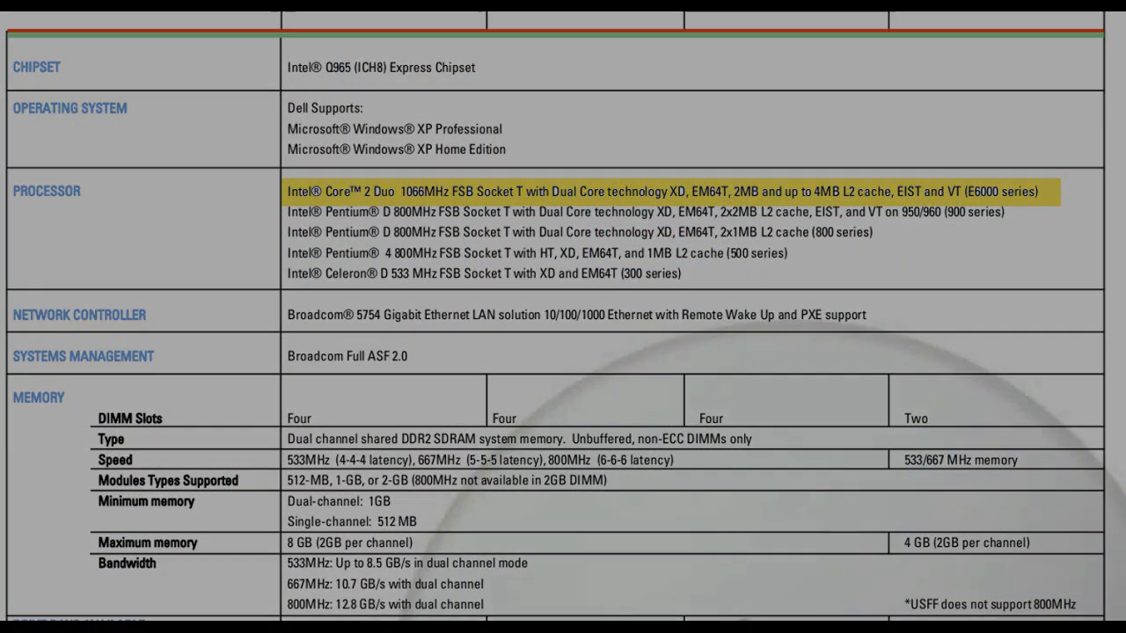
Step: Review the system information and processor details, then switch to the piano noodle project in LMMS
scroll(down, 3)
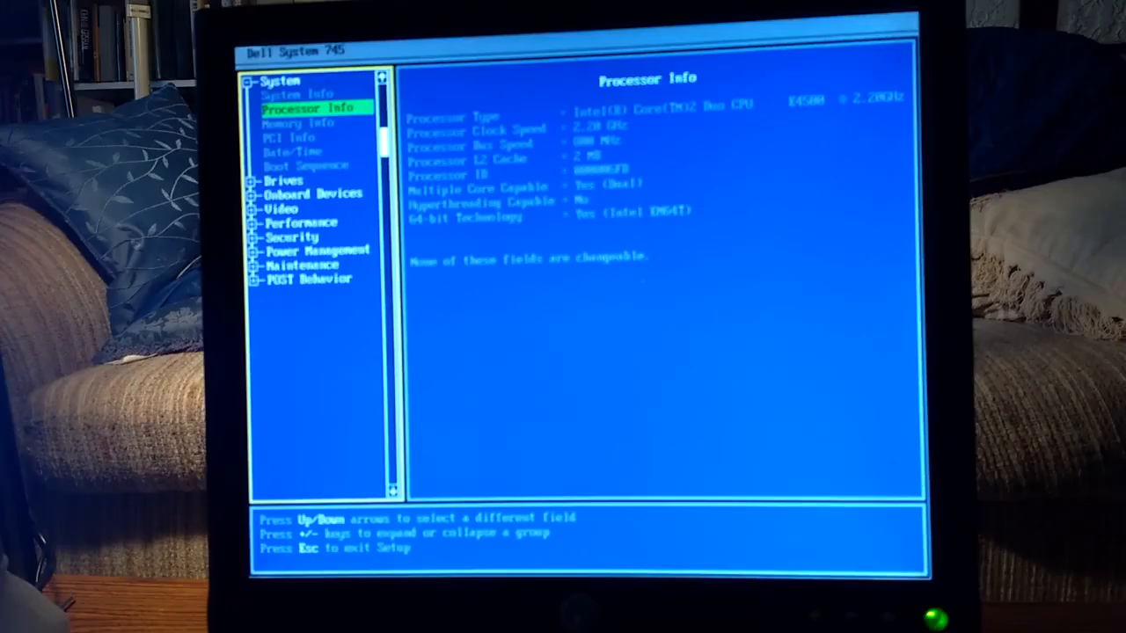
key(Up)
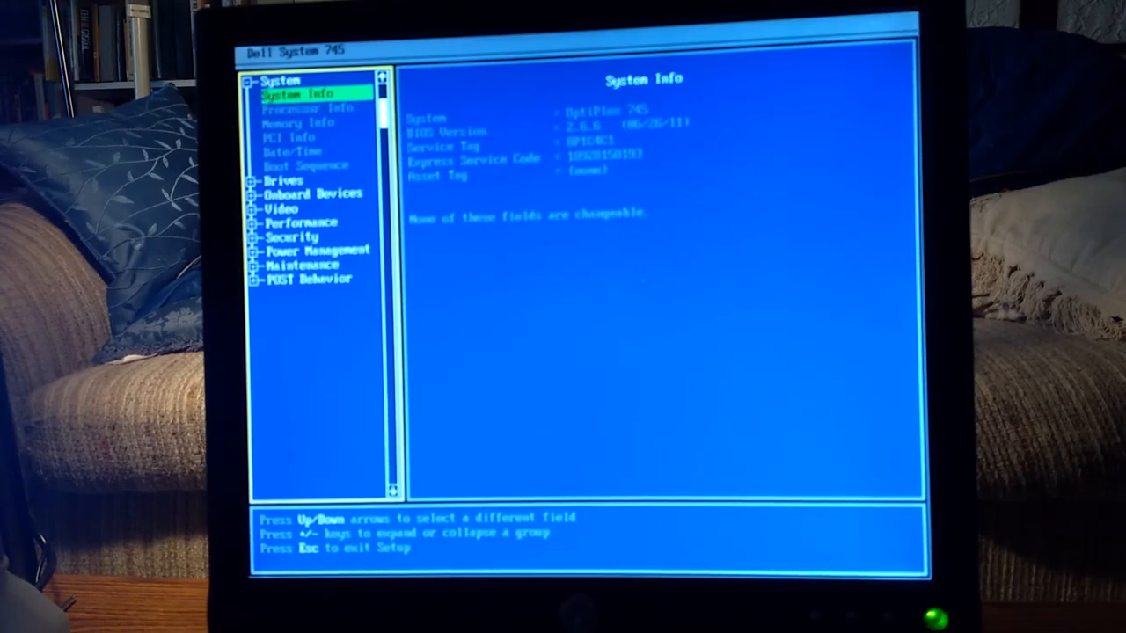
key(Down)
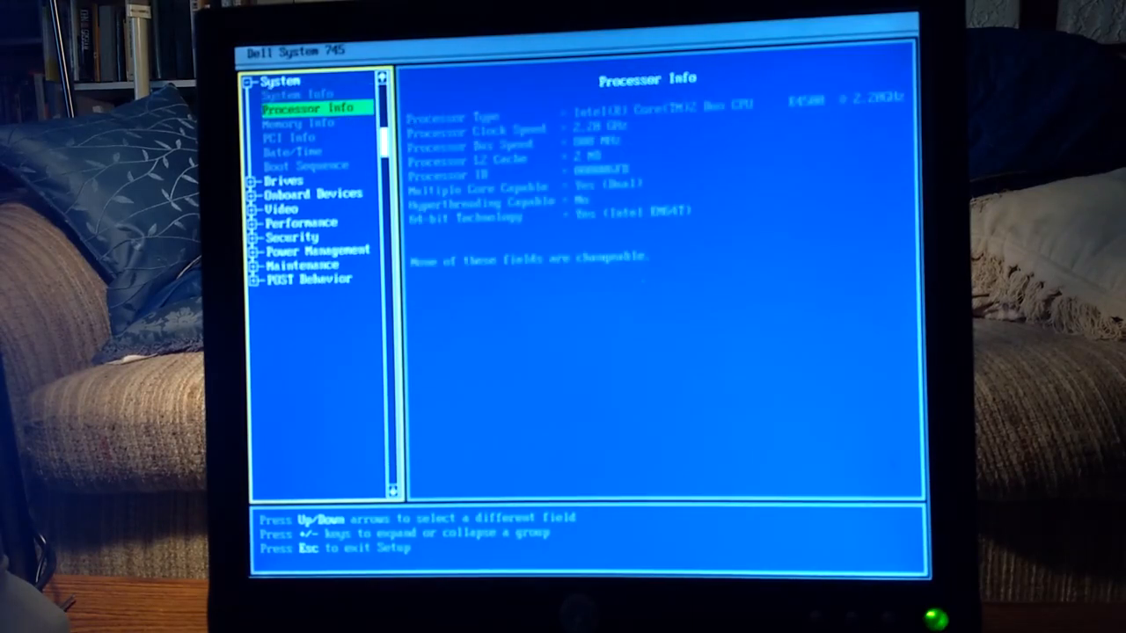
key(Down)
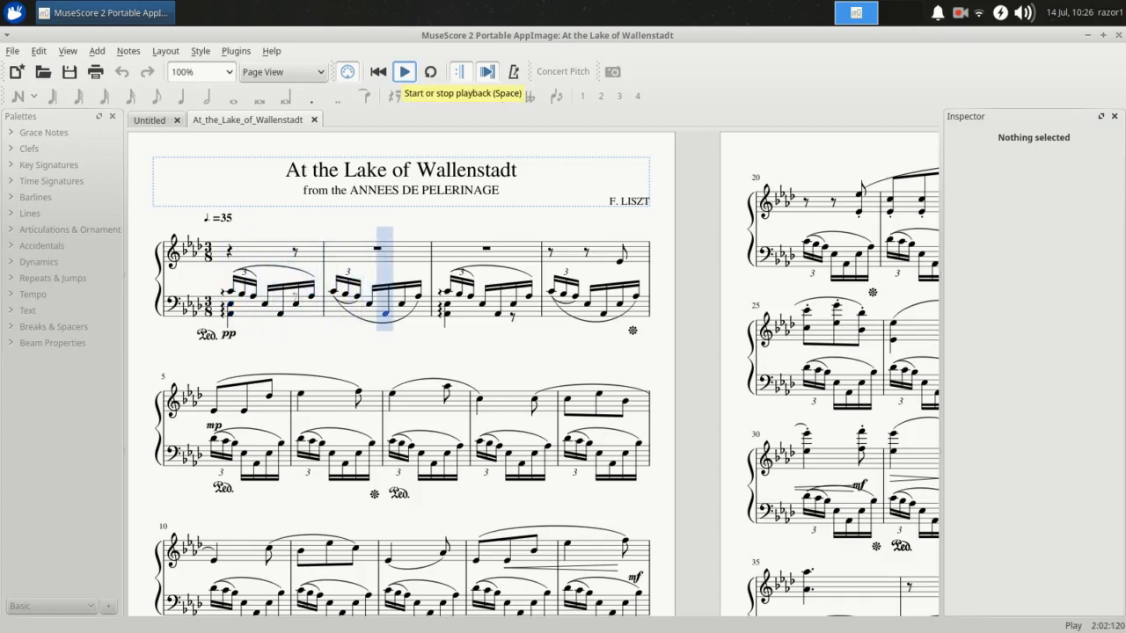
click(853, 13)
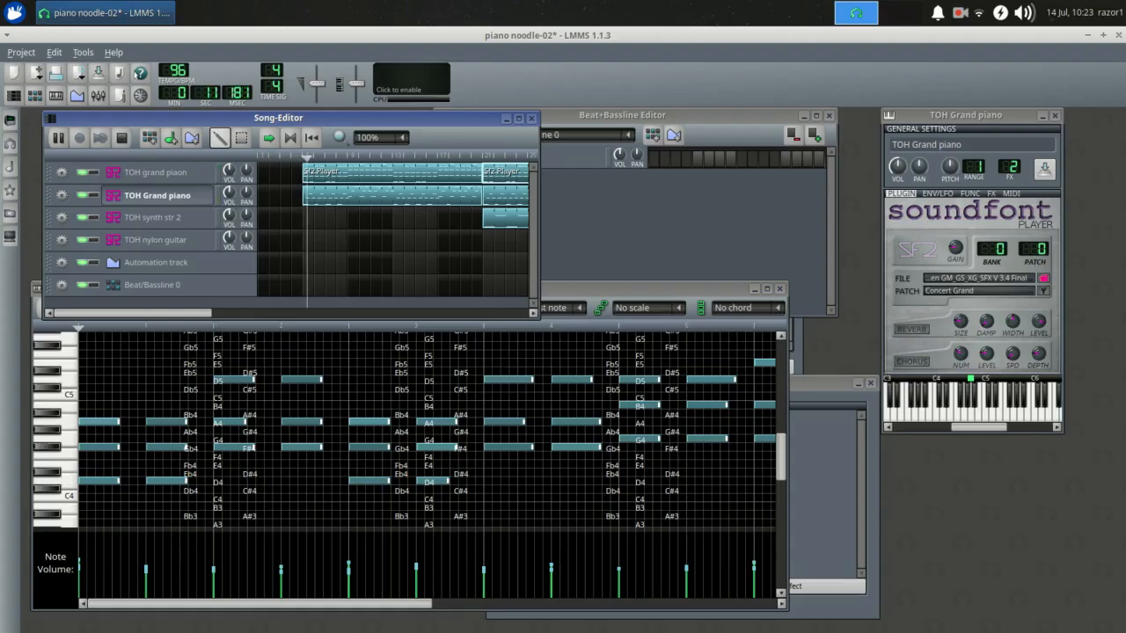